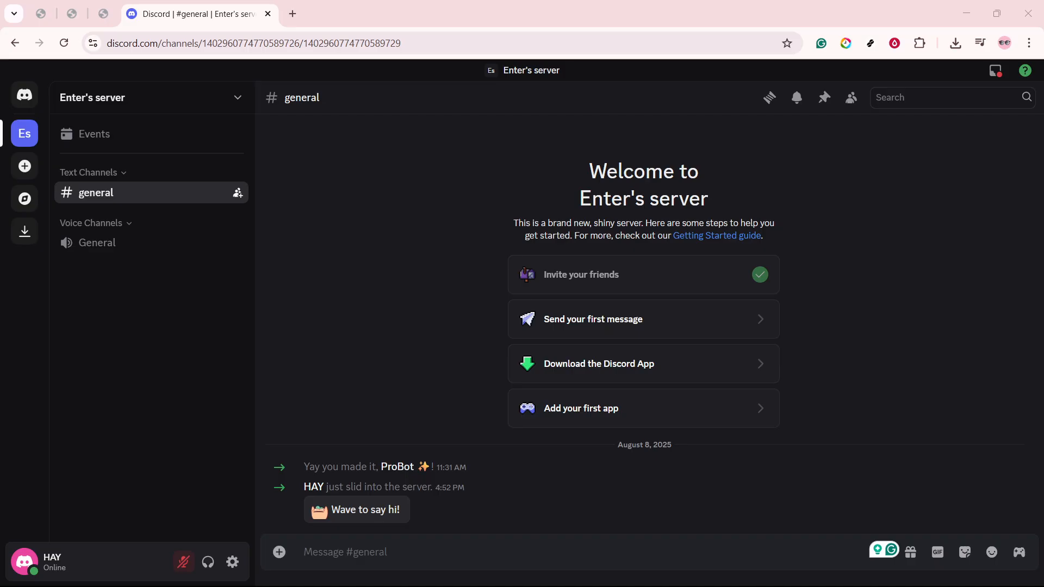
mouse_move(811, 258)
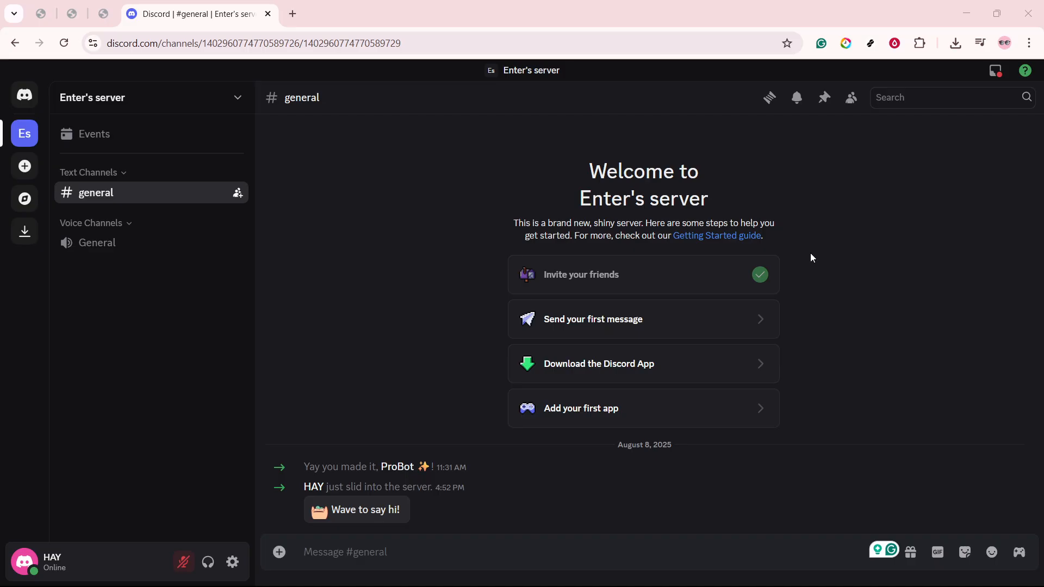
mouse_move(227, 316)
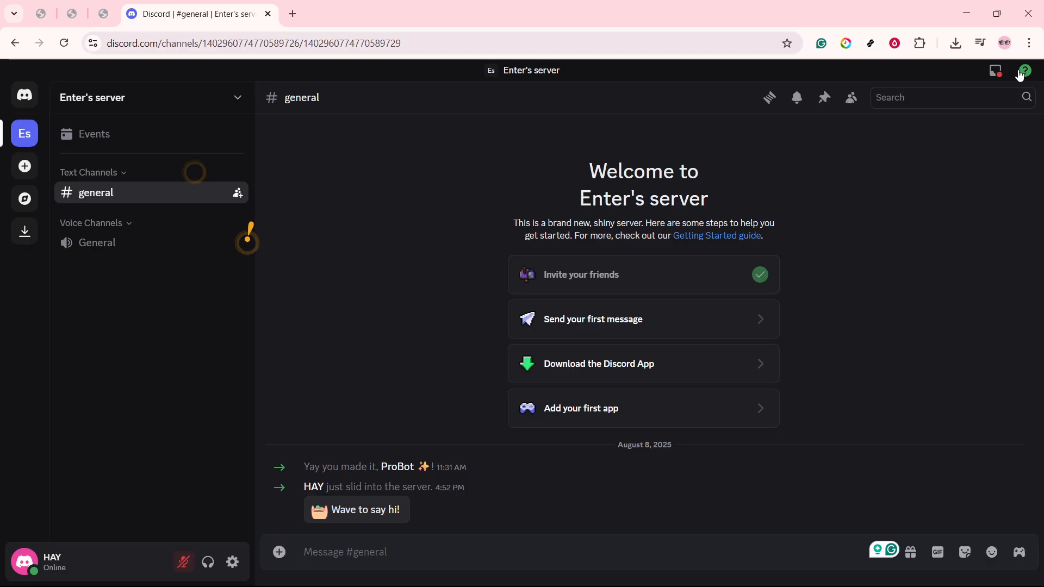
- Open a new Chrome Incognito window from the browser's three-dot menu
left_click(1028, 42)
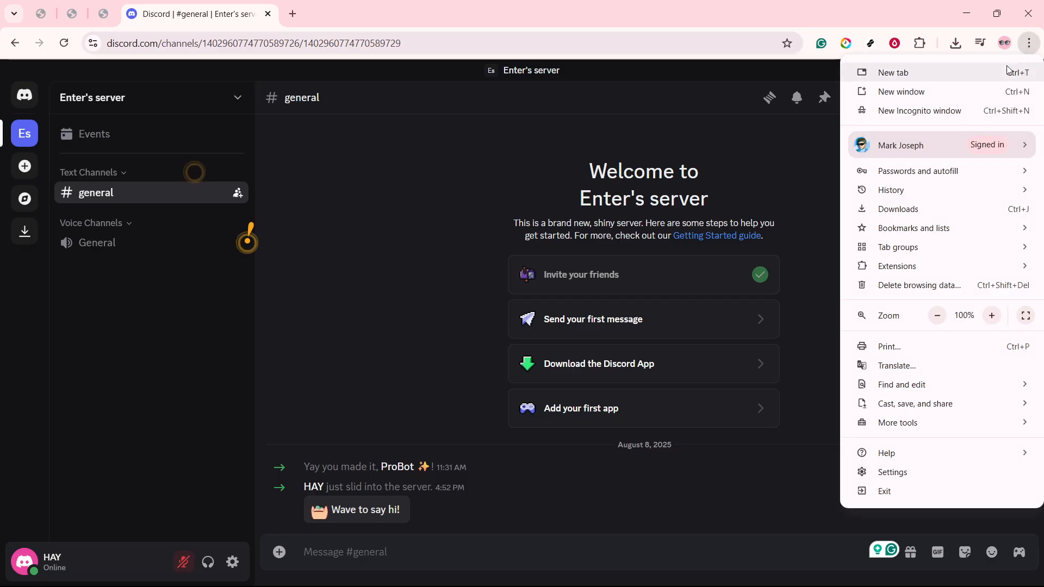
mouse_move(922, 119)
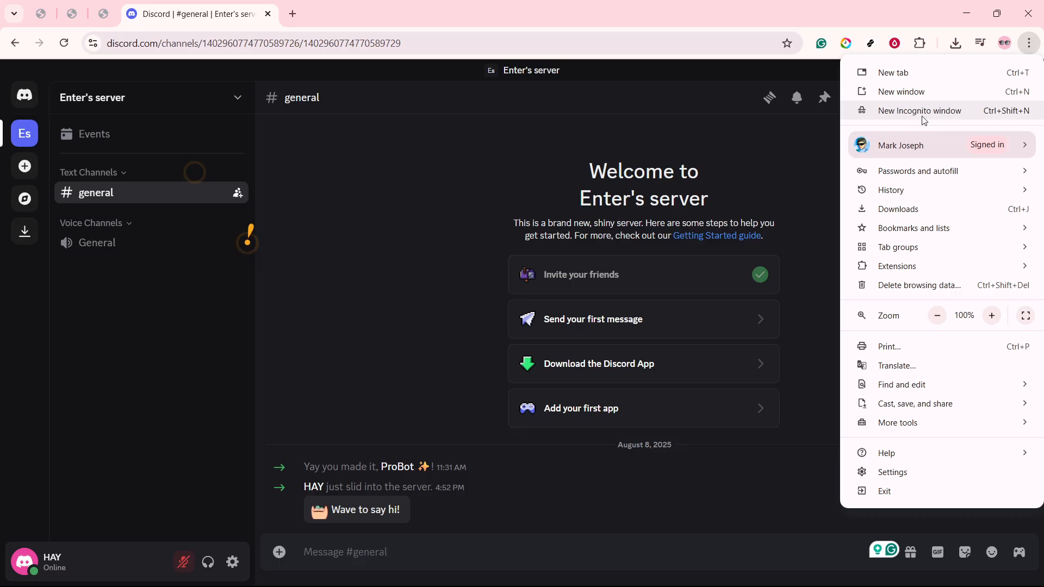
left_click(920, 111)
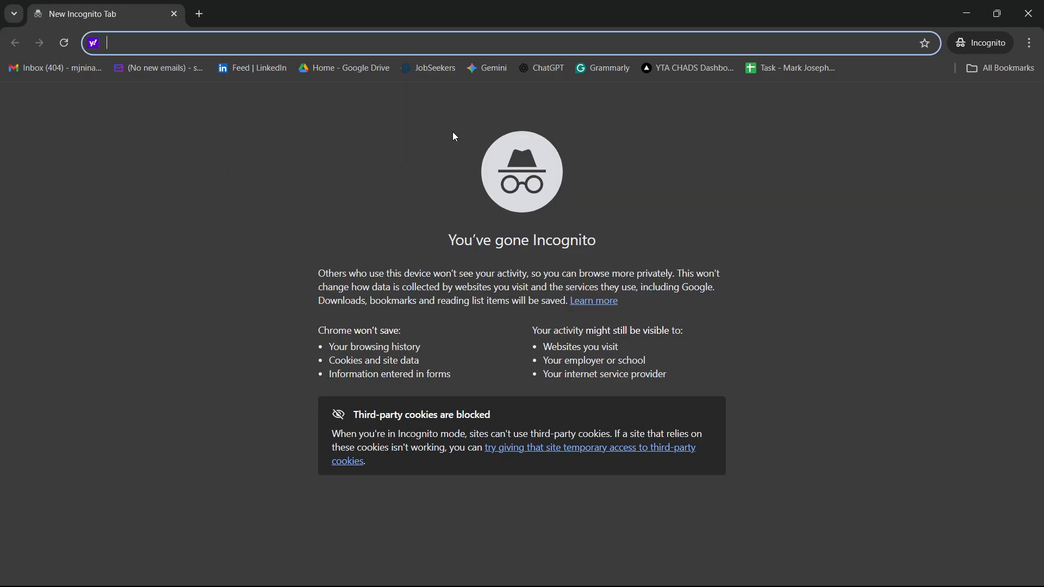
mouse_move(246, 90)
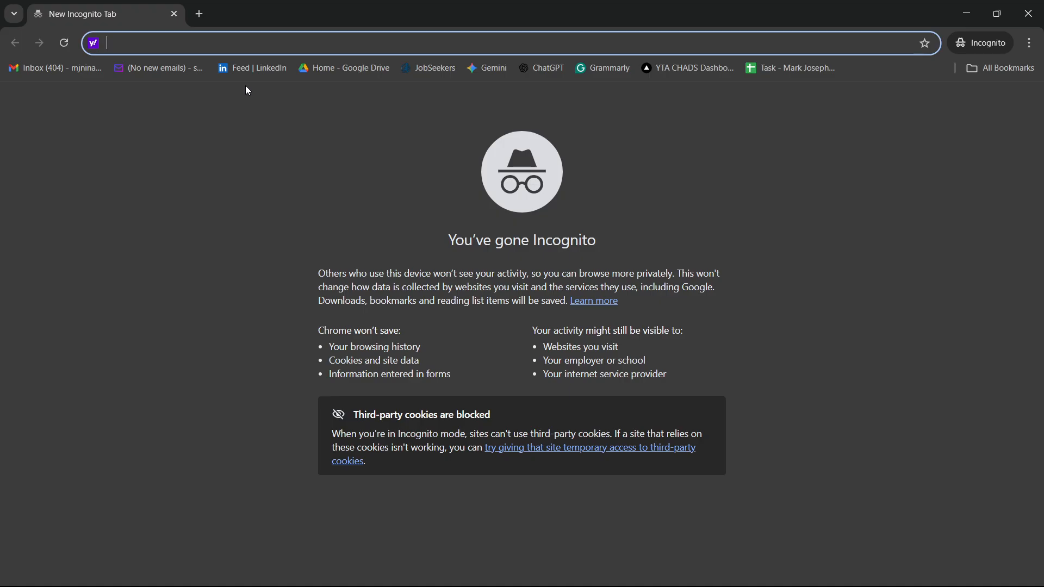
mouse_move(389, 97)
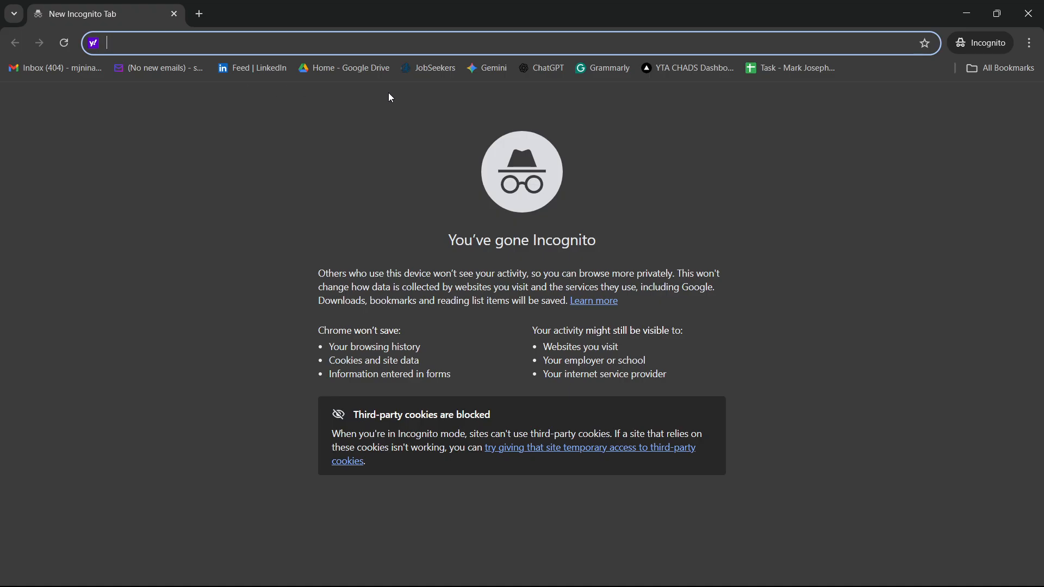
mouse_move(460, 127)
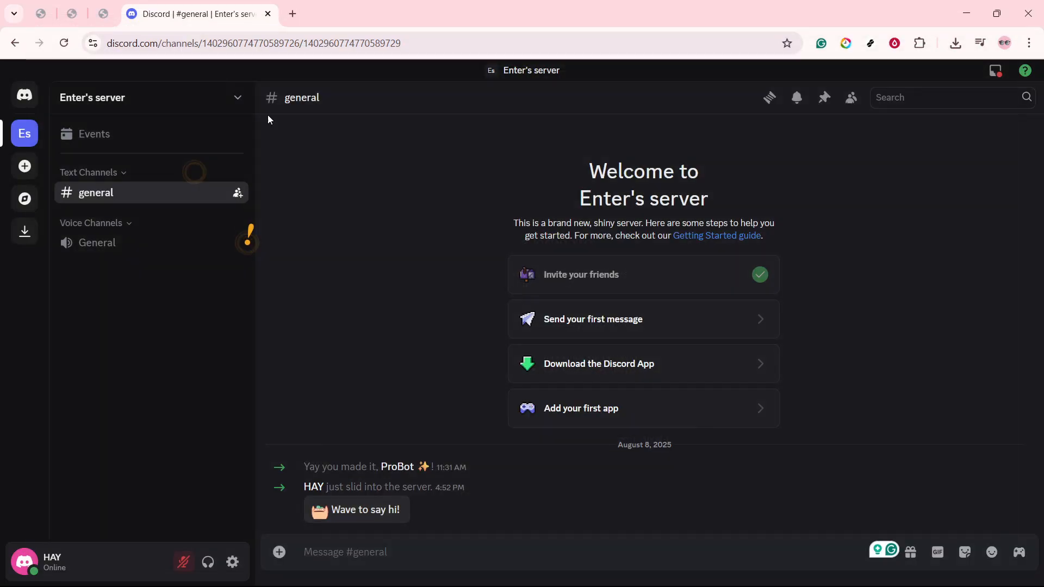
mouse_move(230, 431)
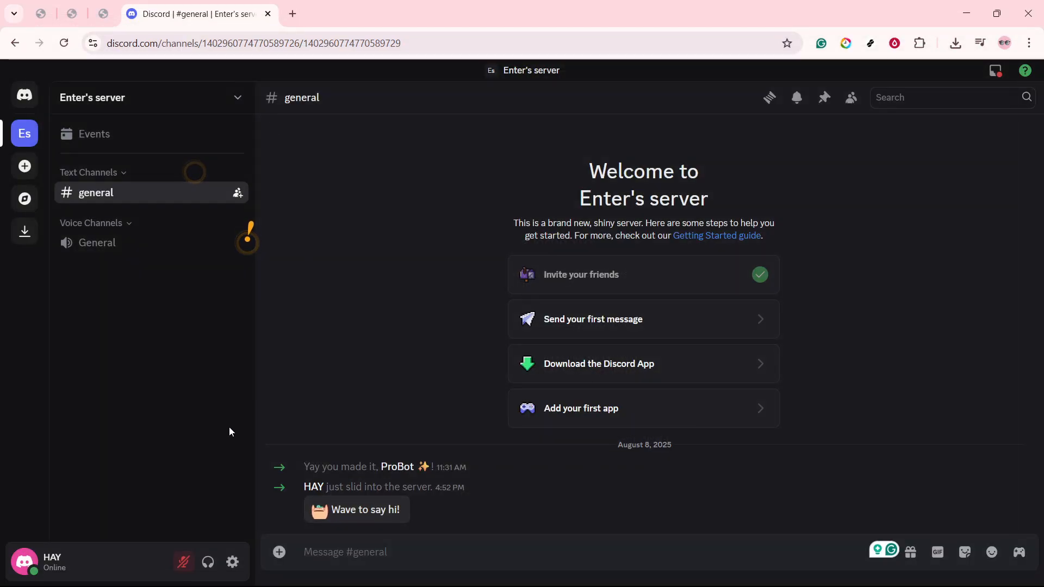
mouse_move(166, 377)
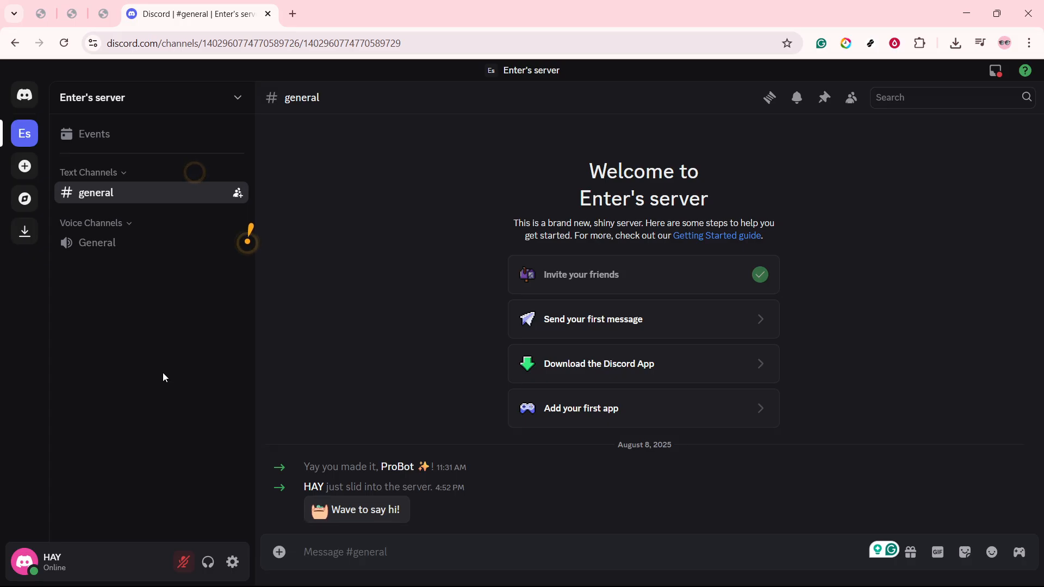
mouse_move(157, 381)
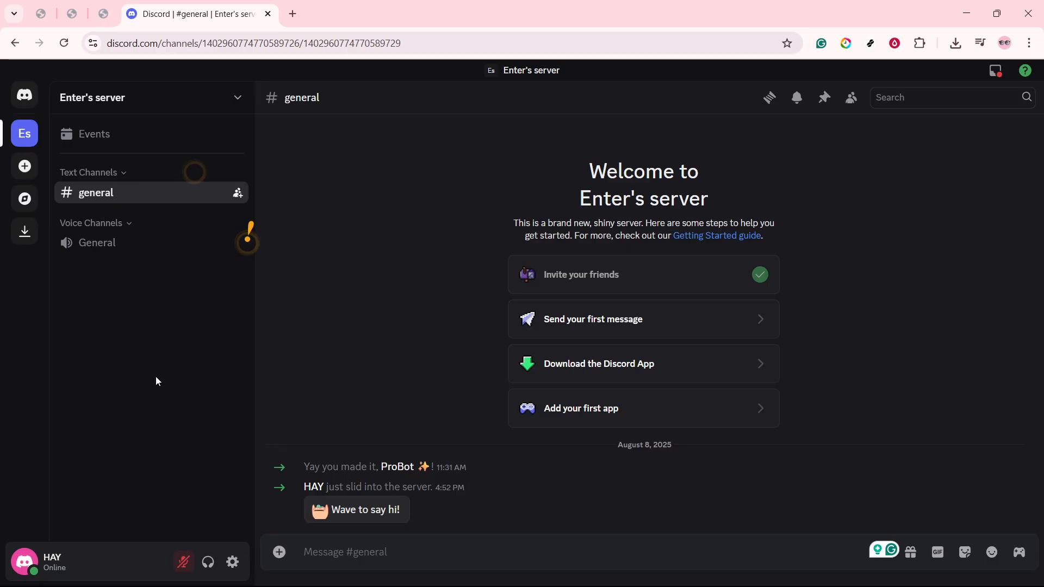